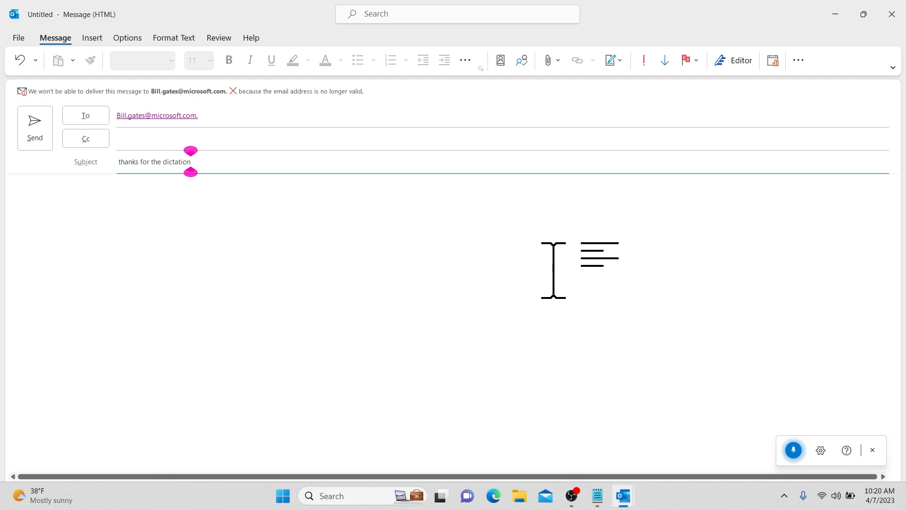
Dictate the greeting 'bill!' using the spoken exclamation mark command.
type("bill exclamation mark")
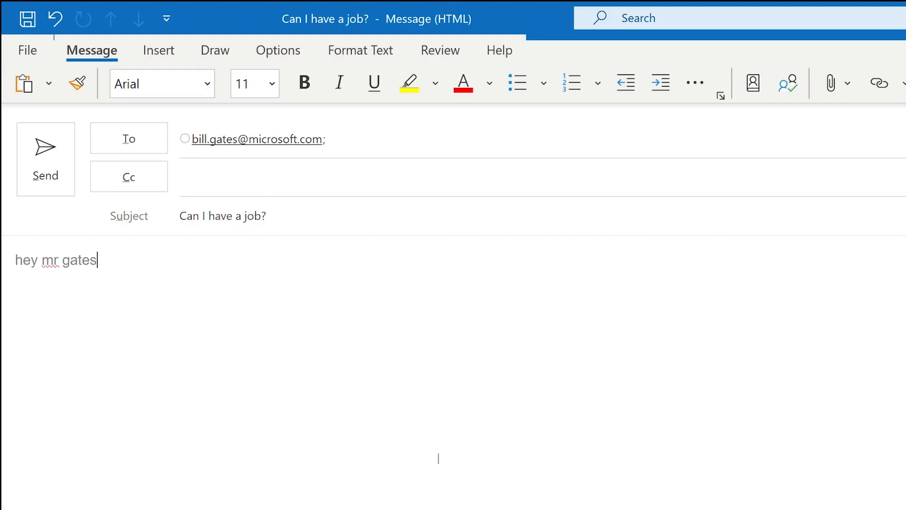
Dictate 'Dear Mr Gates, I am sure that you have seen our wonderful TechConnect YouTube channel.'.
type("dear mr gates comma i am sure that you have seen our wonderful")
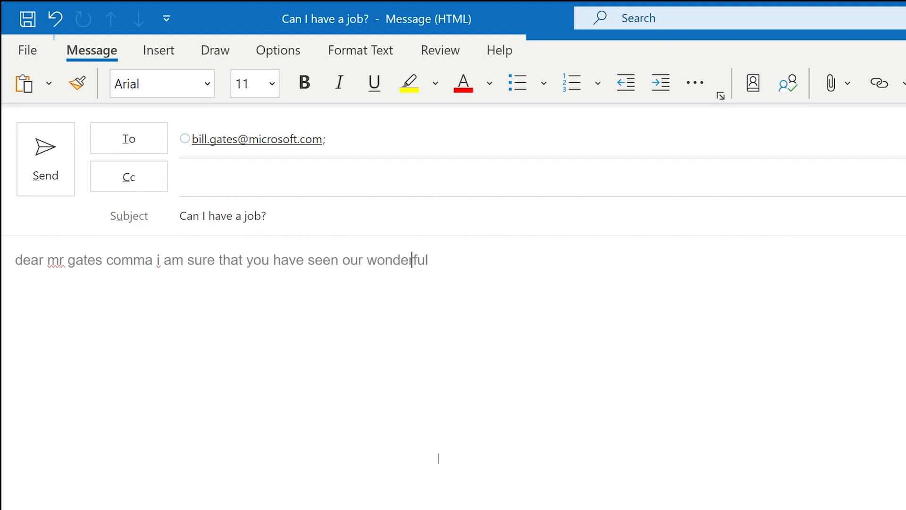
type("techconnect youtube channel period")
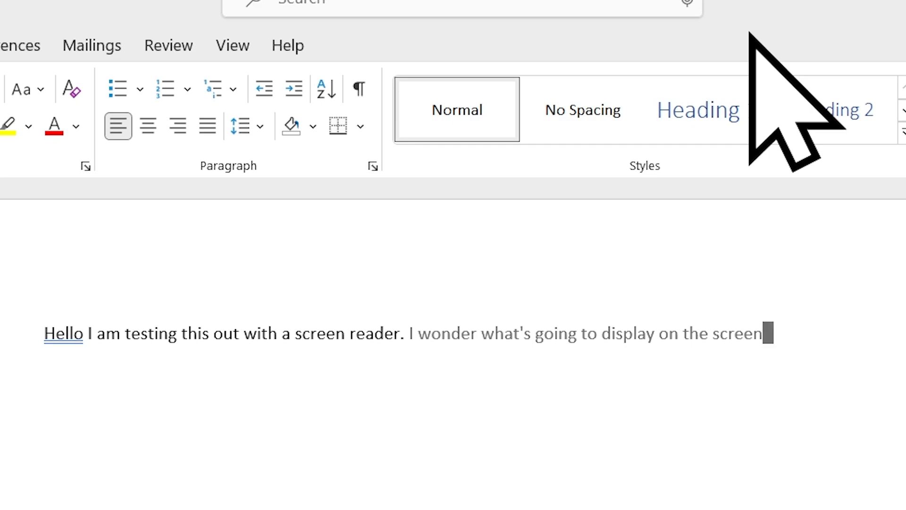
Give the 'press enter' voice command while Word's start screen loads.
key("enter")
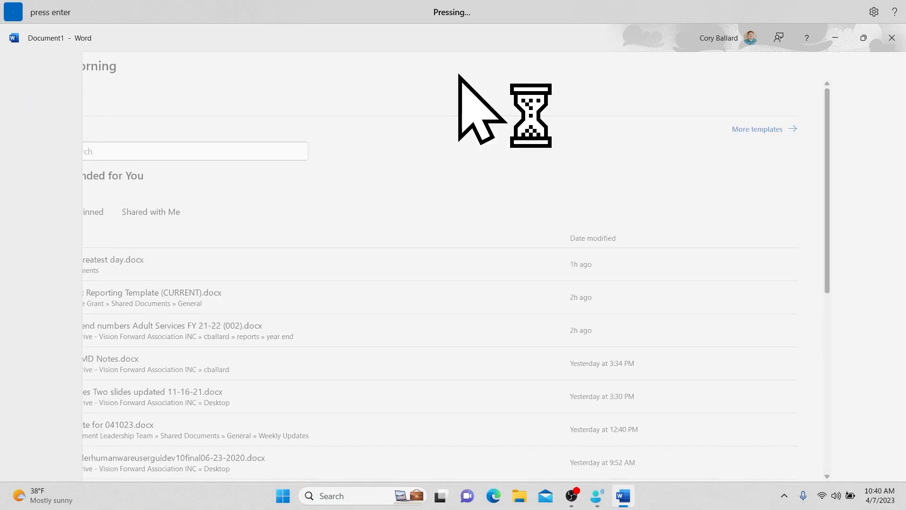
In a new blank document, dictate 'Hello, … this is really kind of cool' and cut 'As you can see here'.
key("enter")
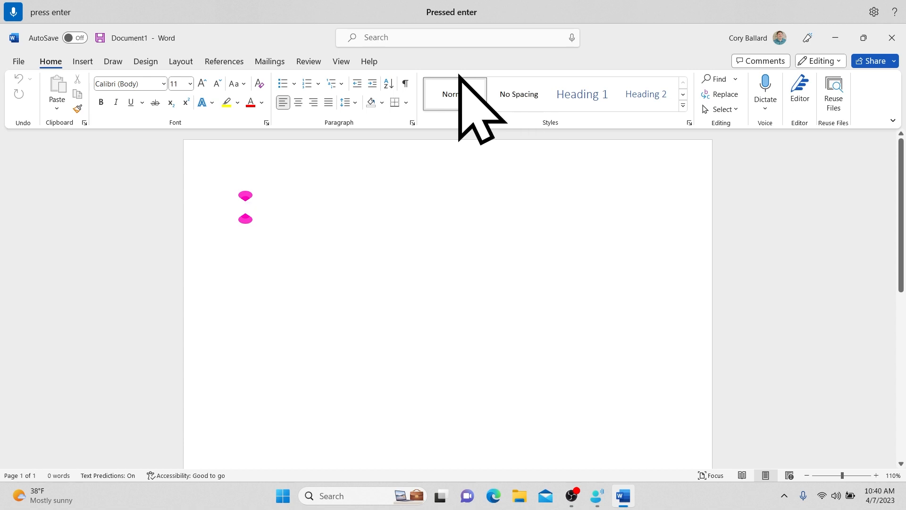
type("Hello,")
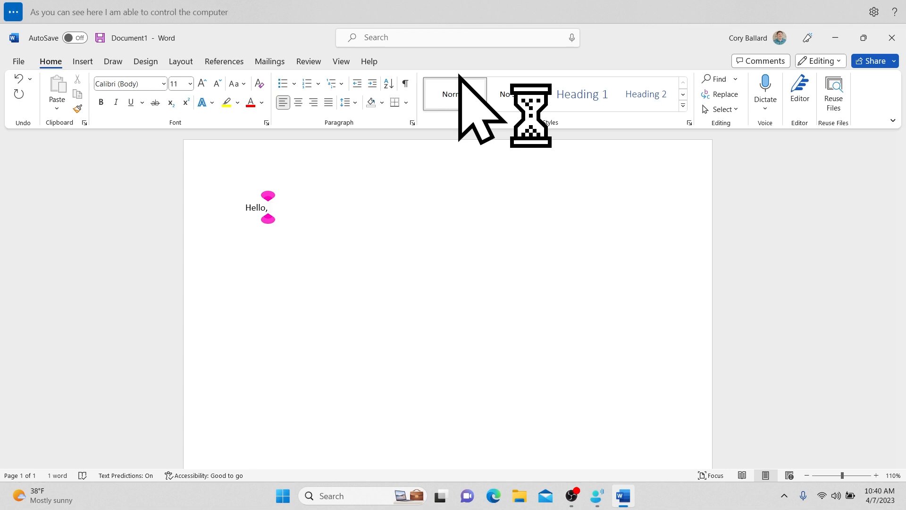
type("As you can see here I am able to control the computer as well as dictate")
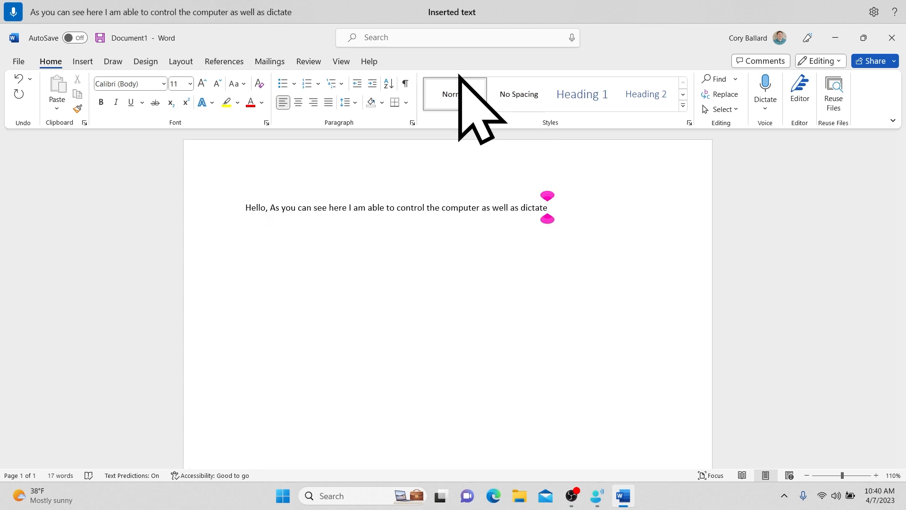
type("this is really kind of cool")
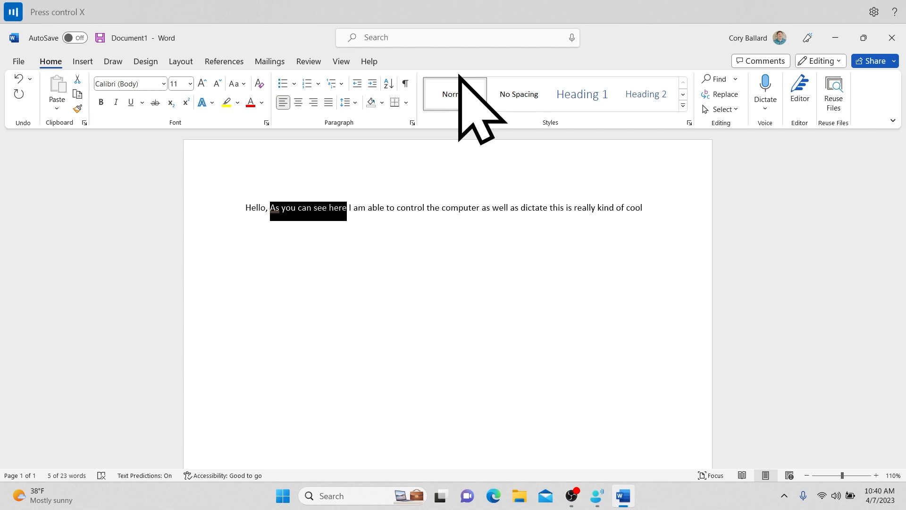
key("ctrl+x")
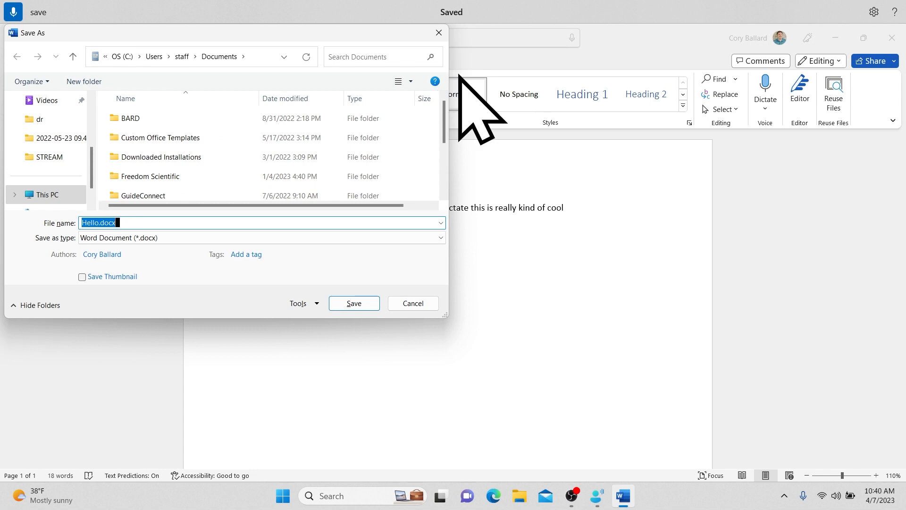
Replace the suggested file name with 'hello Are you listening' and save to this PC.
key("delete")
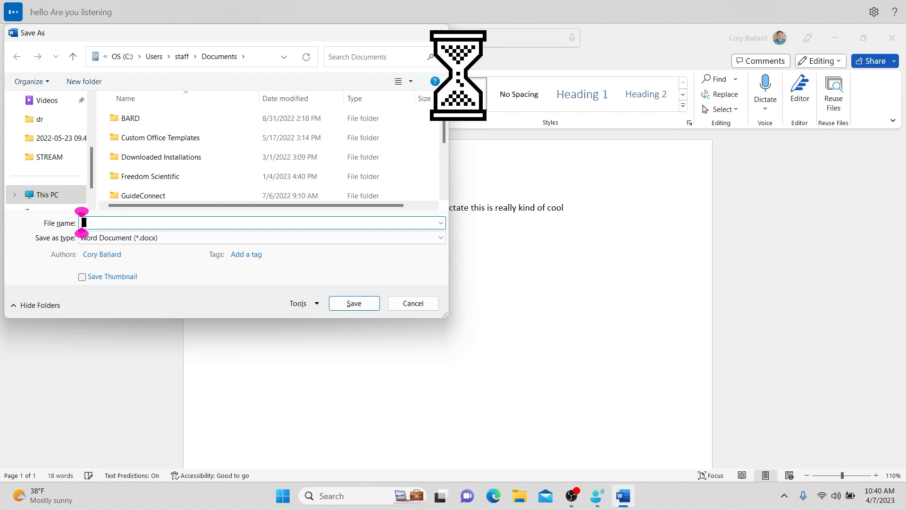
type("hello Are you listening")
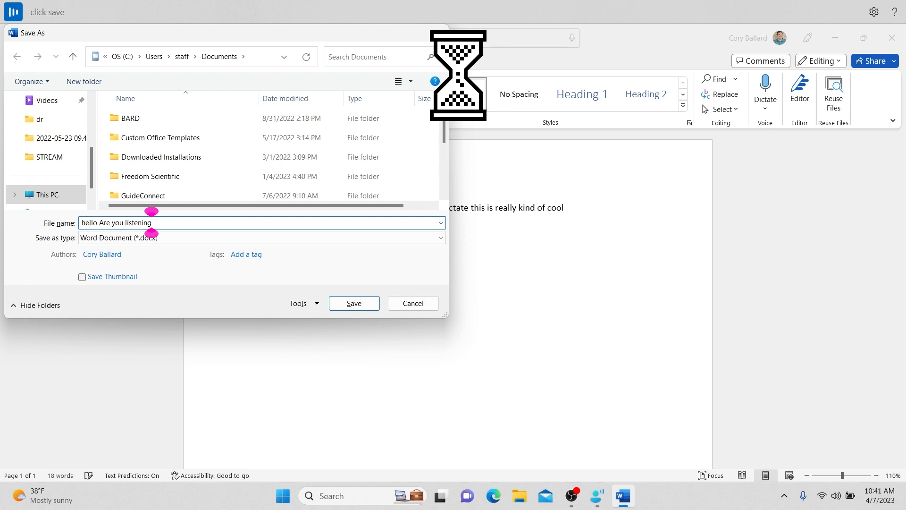
left_click(353, 303)
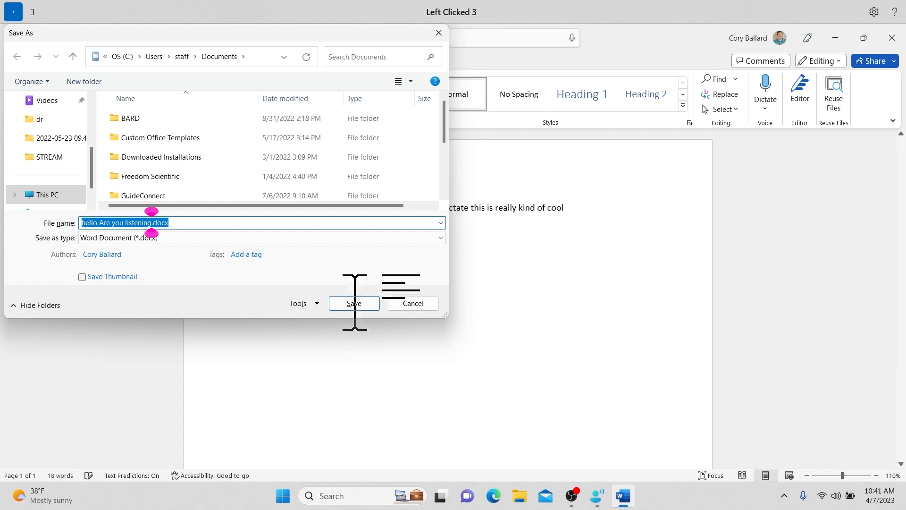
left_click(353, 303)
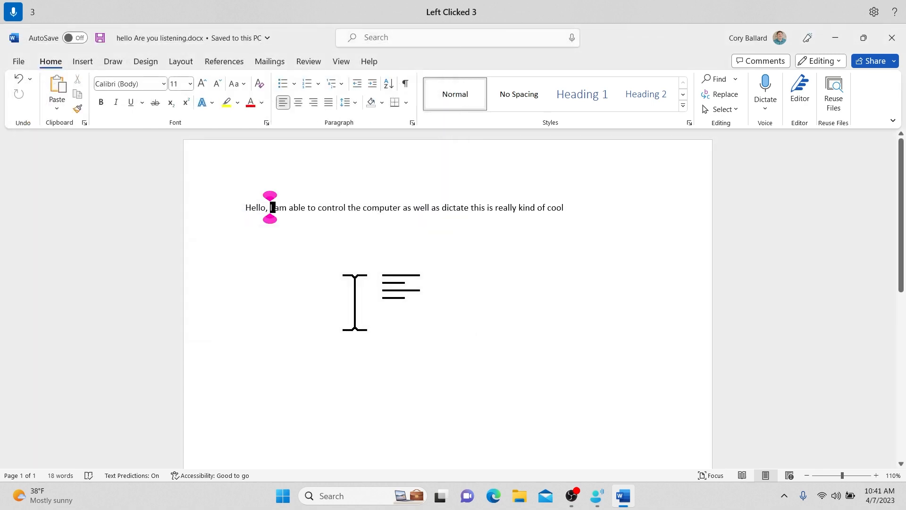